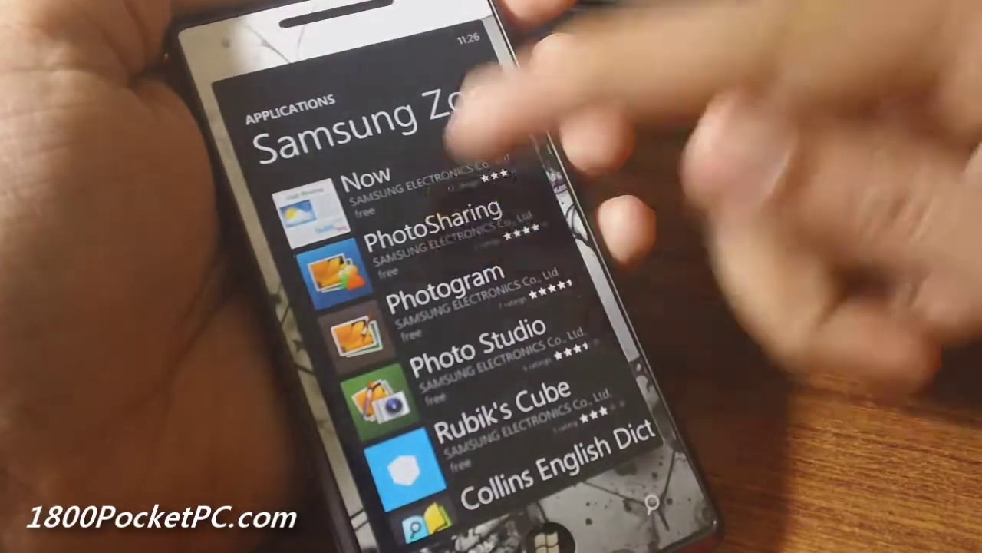
Open the PhotoSharing app's details page from the Samsung Zone applications list.
{"action": "left_click", "coordinate": [438, 223]}
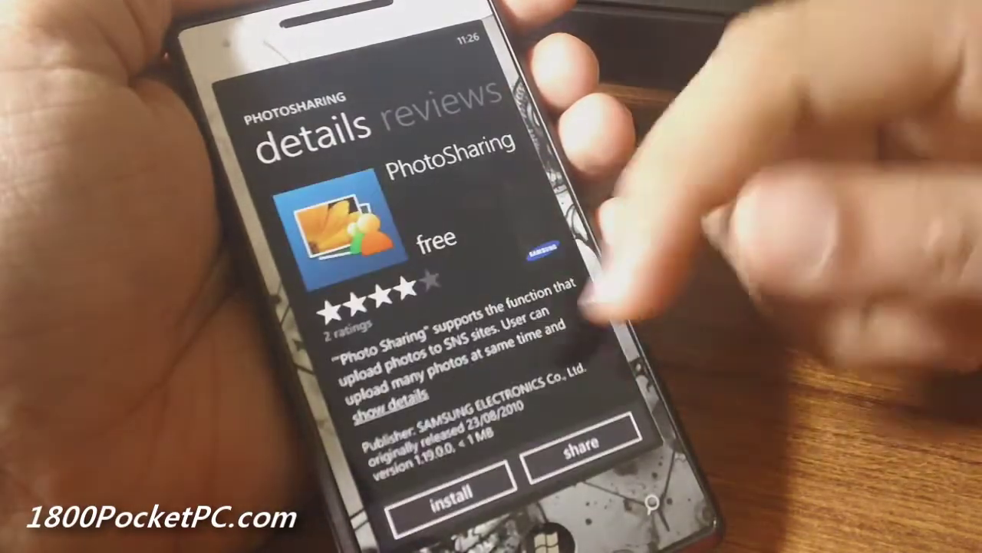